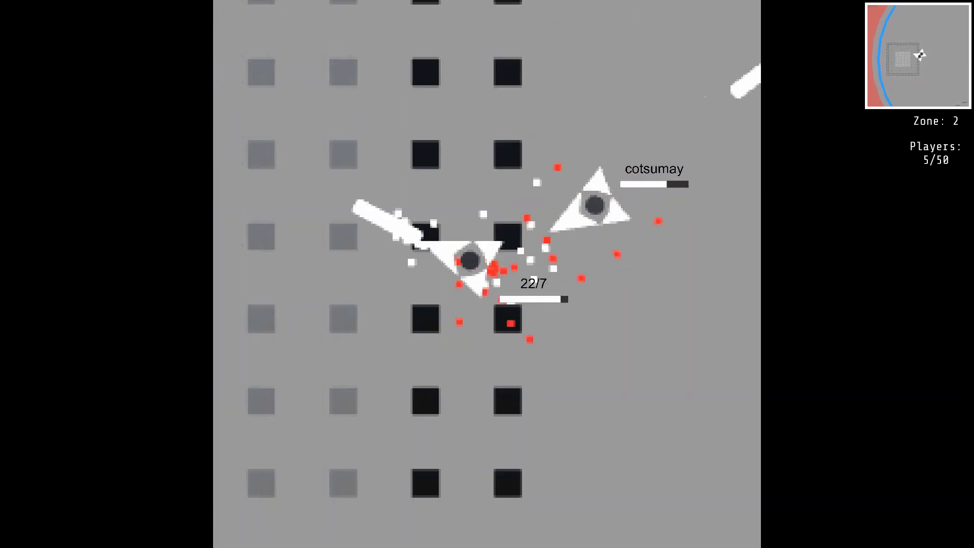
pyautogui.moveTo(472, 255)
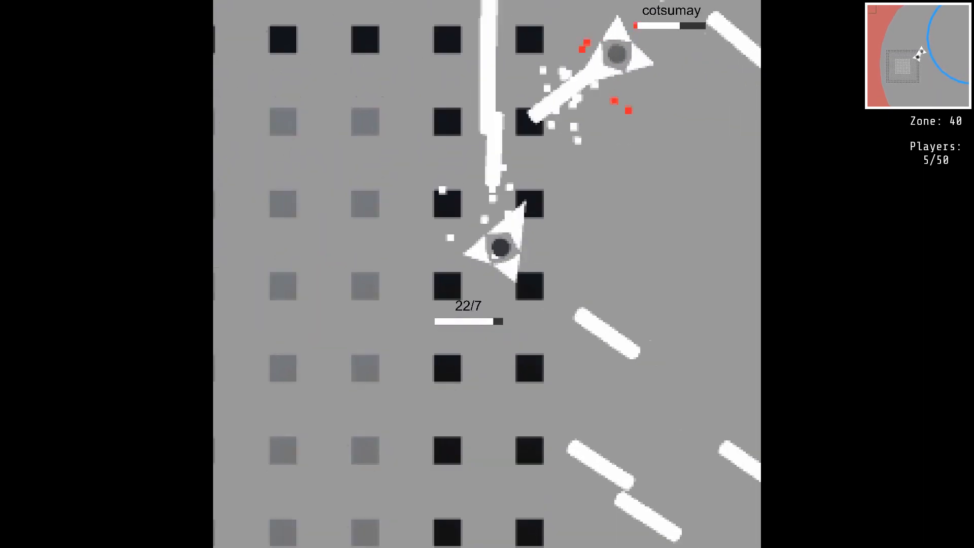
pyautogui.moveTo(503, 249)
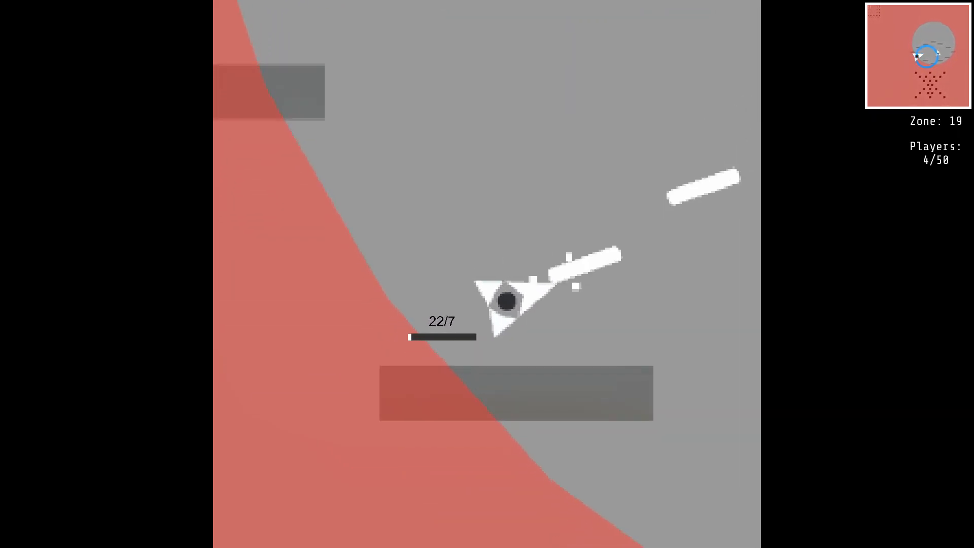
pyautogui.moveTo(507, 301)
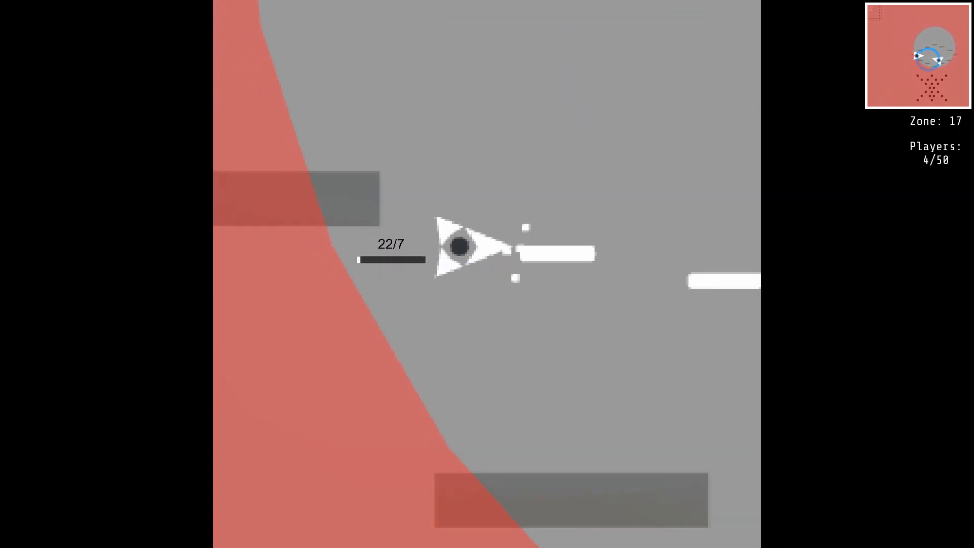